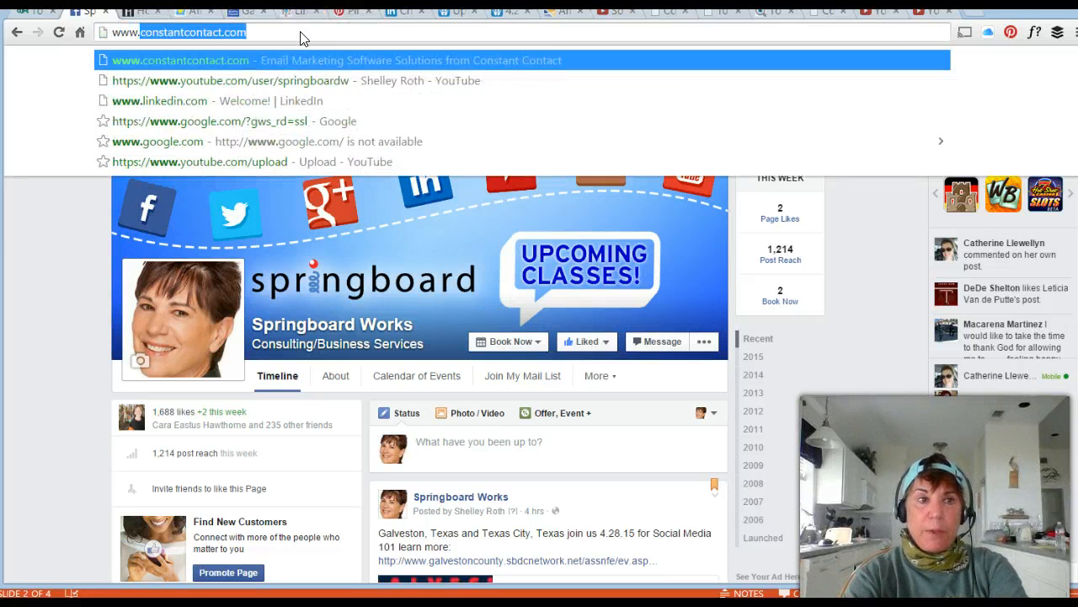
type("www.fb.com/username")
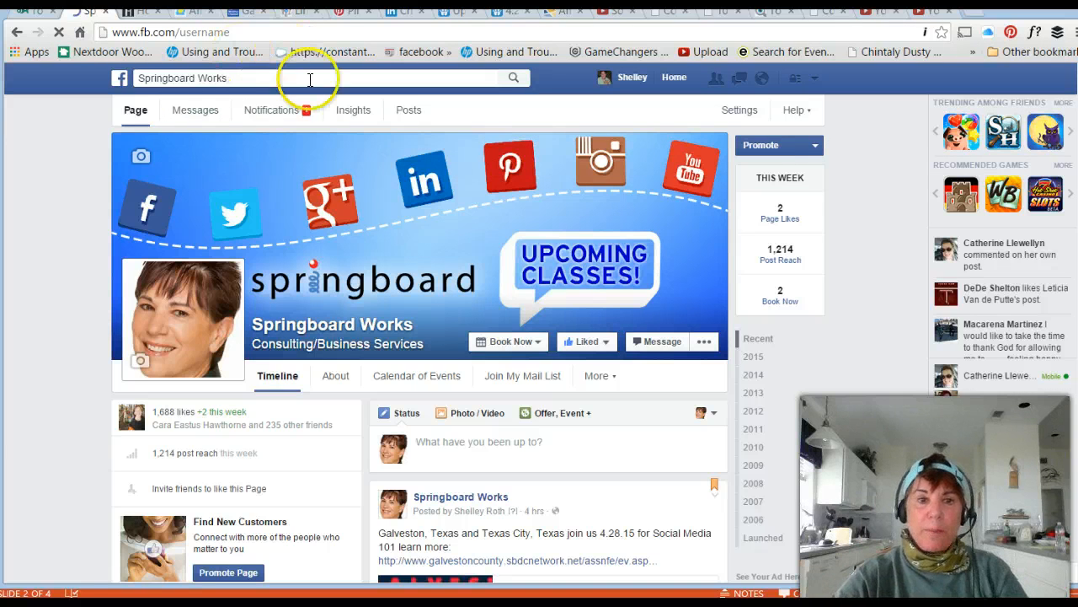
mouse_move(464, 182)
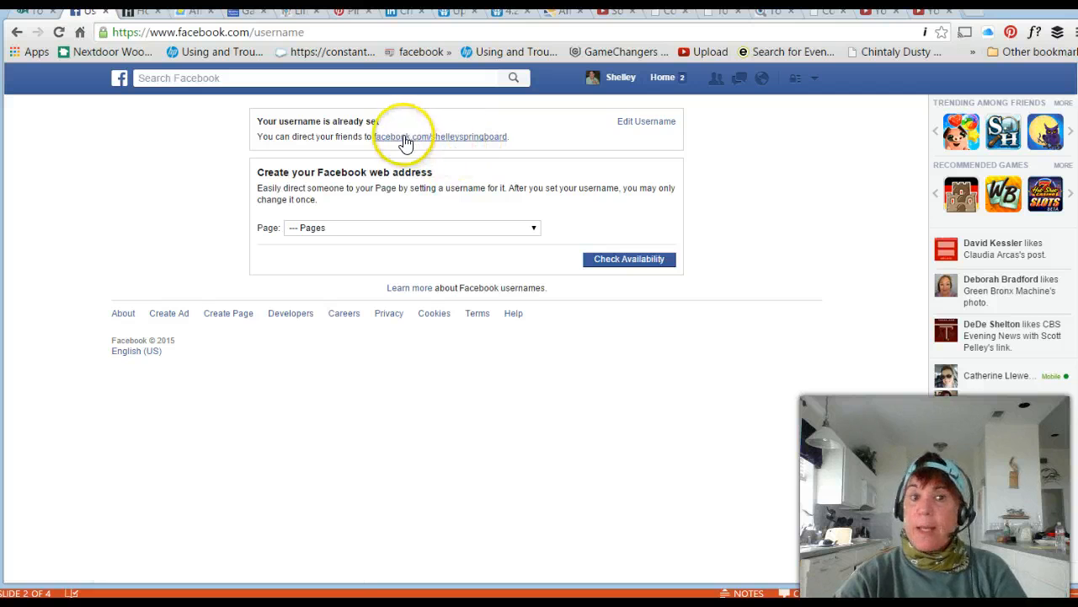
mouse_move(434, 136)
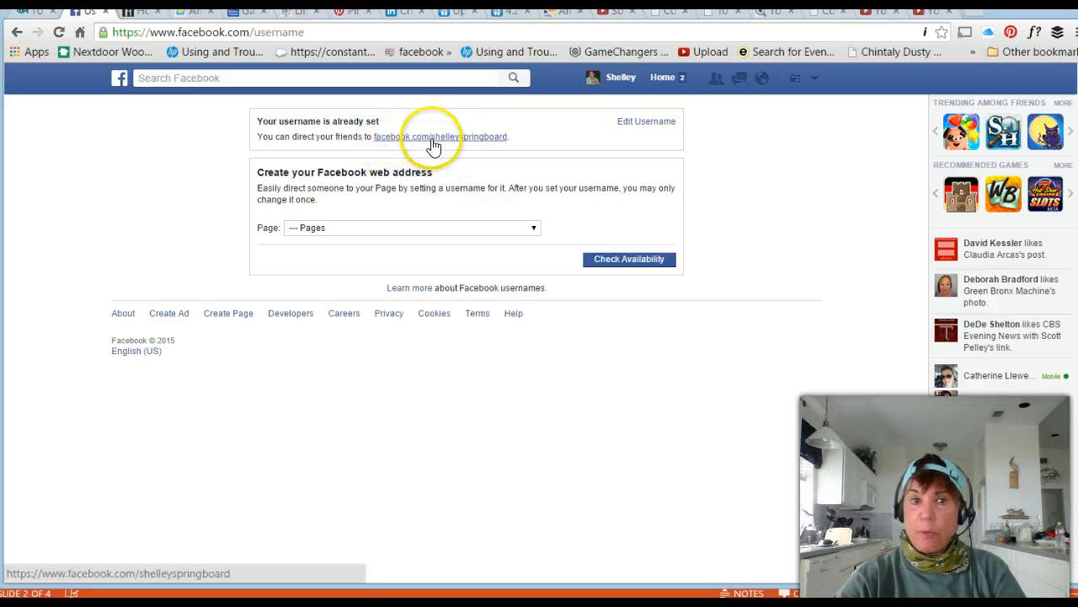
mouse_move(547, 156)
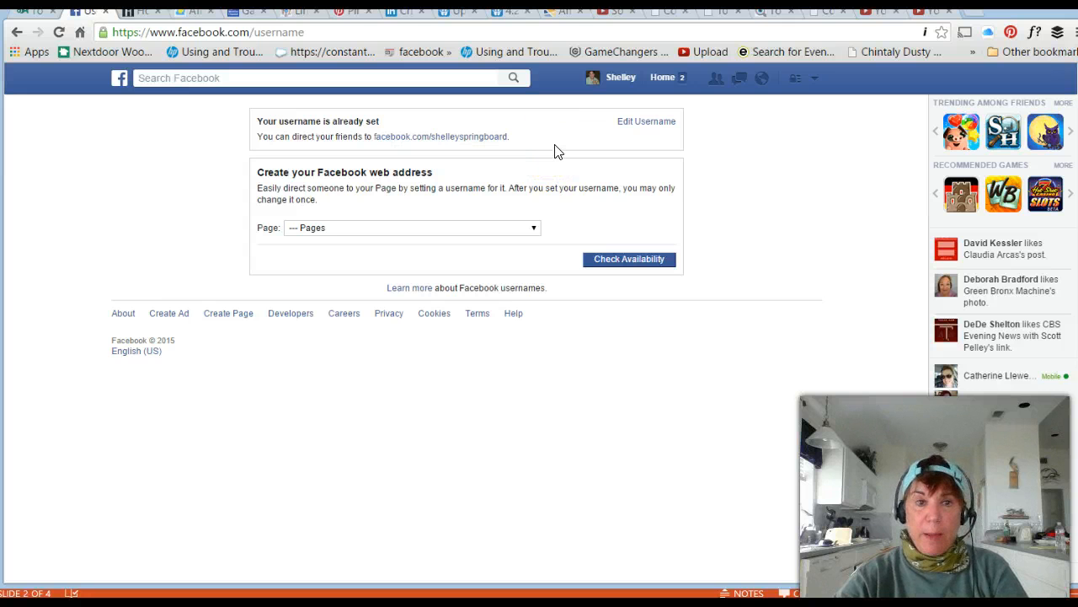
mouse_move(472, 156)
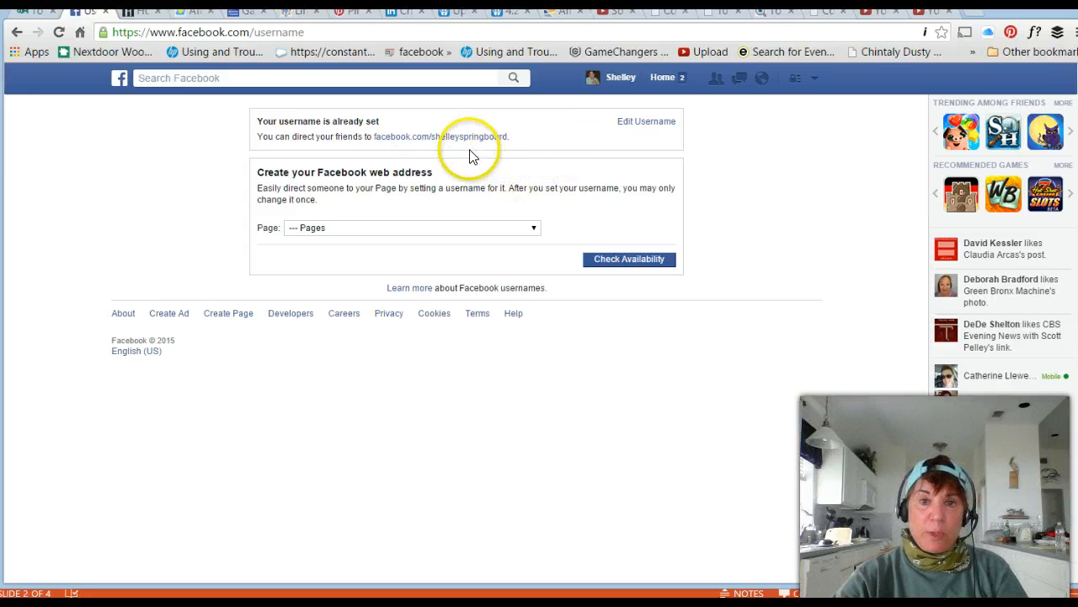
mouse_move(440, 136)
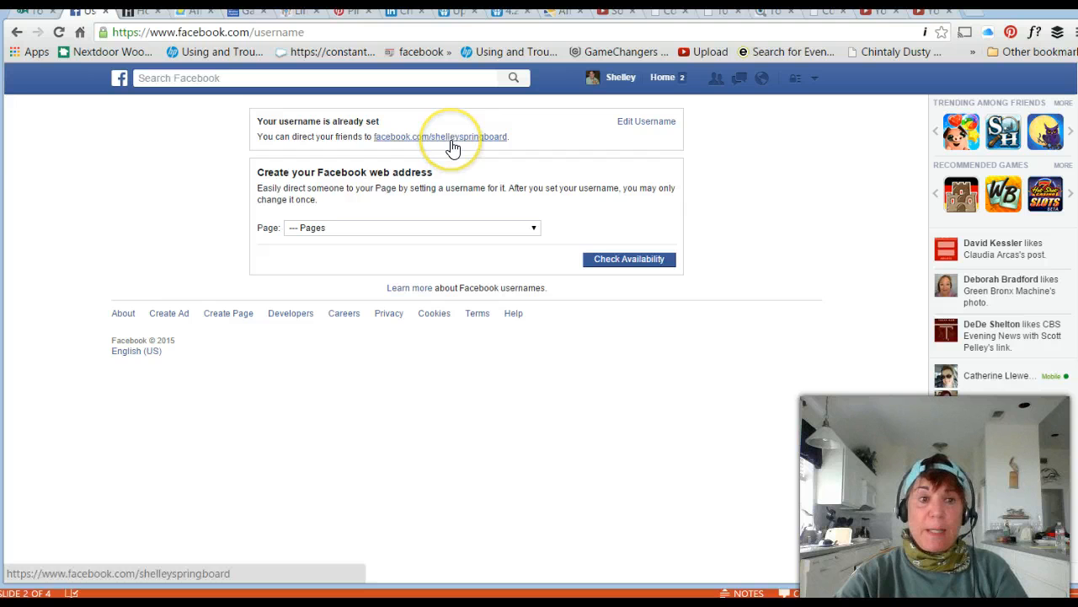
mouse_move(394, 164)
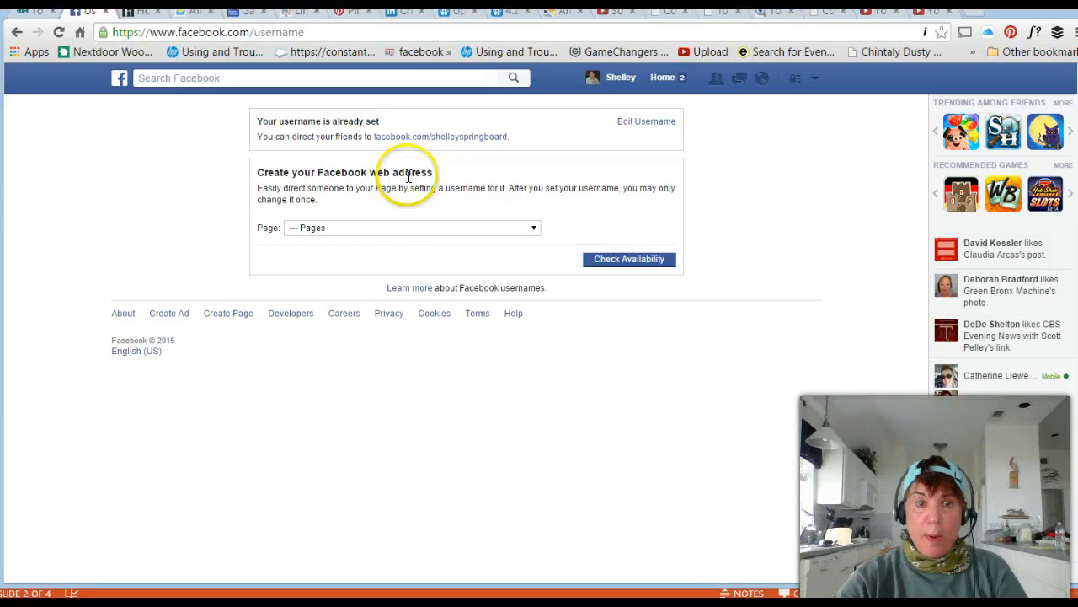
mouse_move(533, 230)
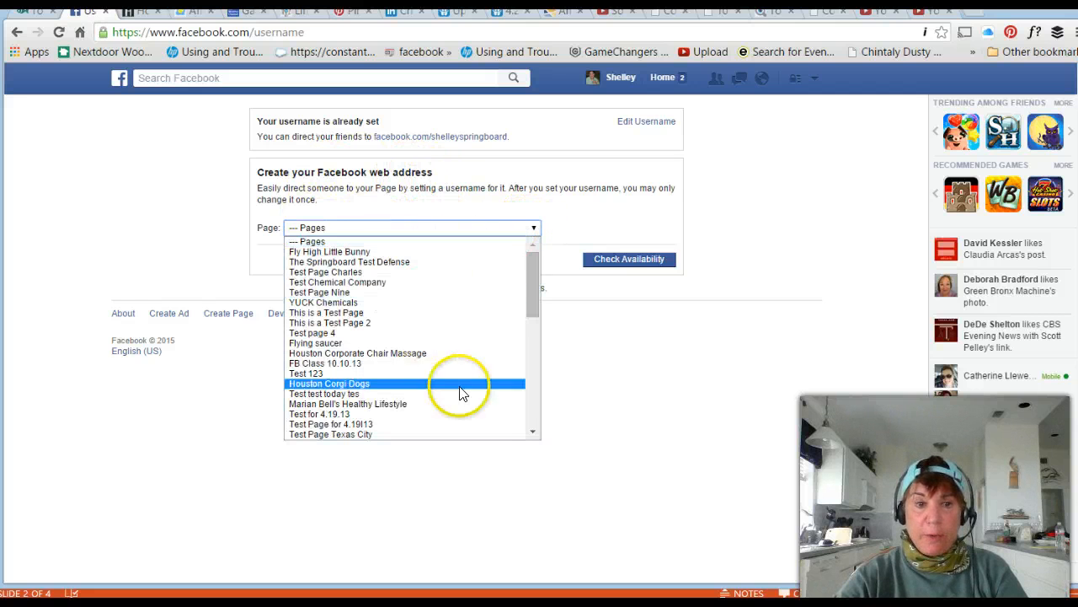
- Scroll down to the Springboard Works page, whose existing username is SpringboardWorks
scroll("down", 3)
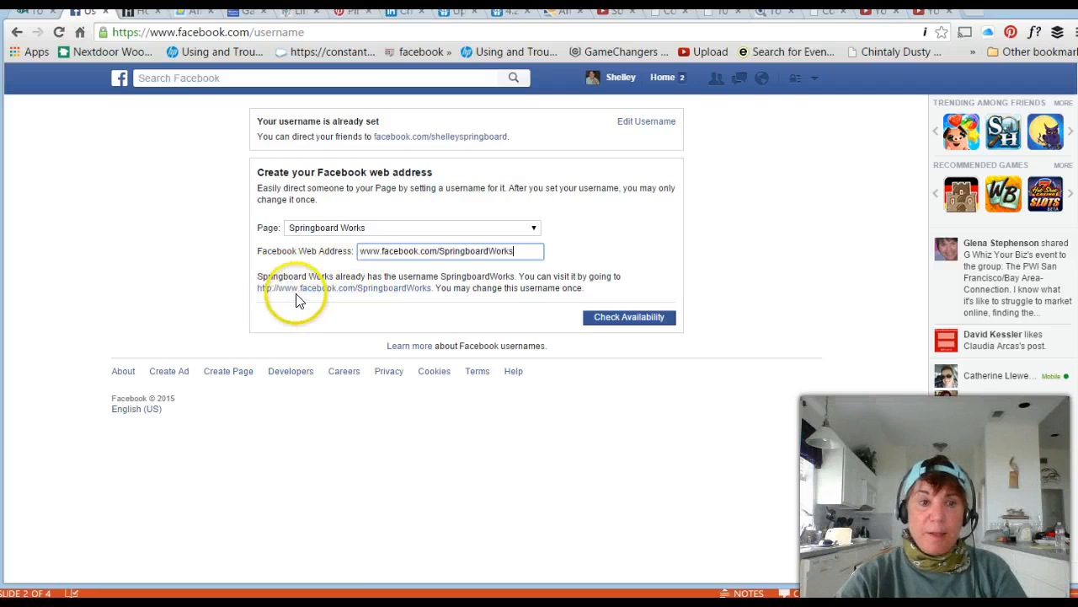
mouse_move(356, 288)
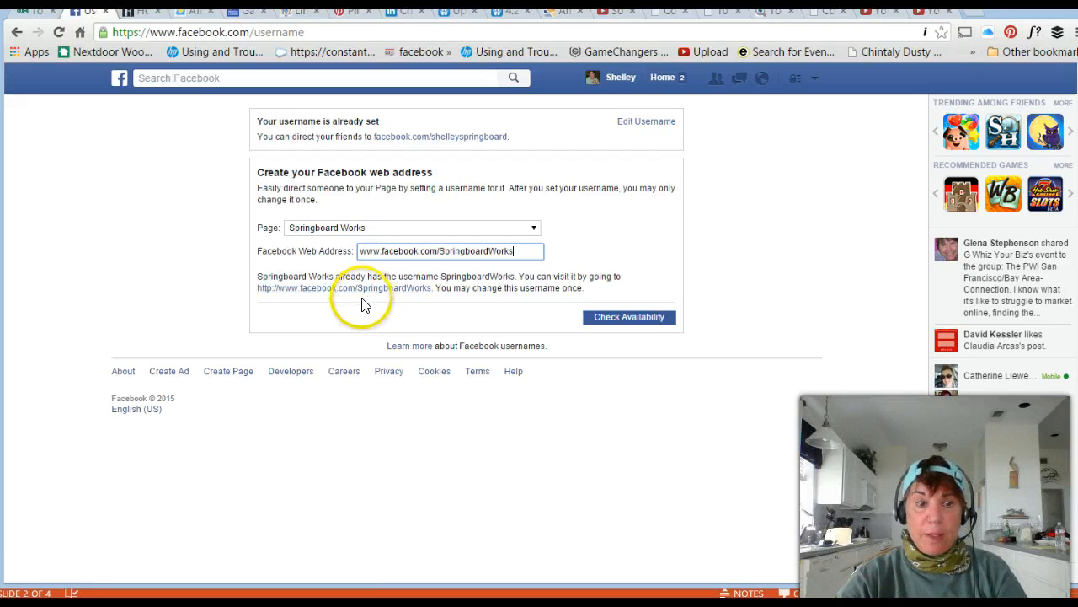
mouse_move(474, 300)
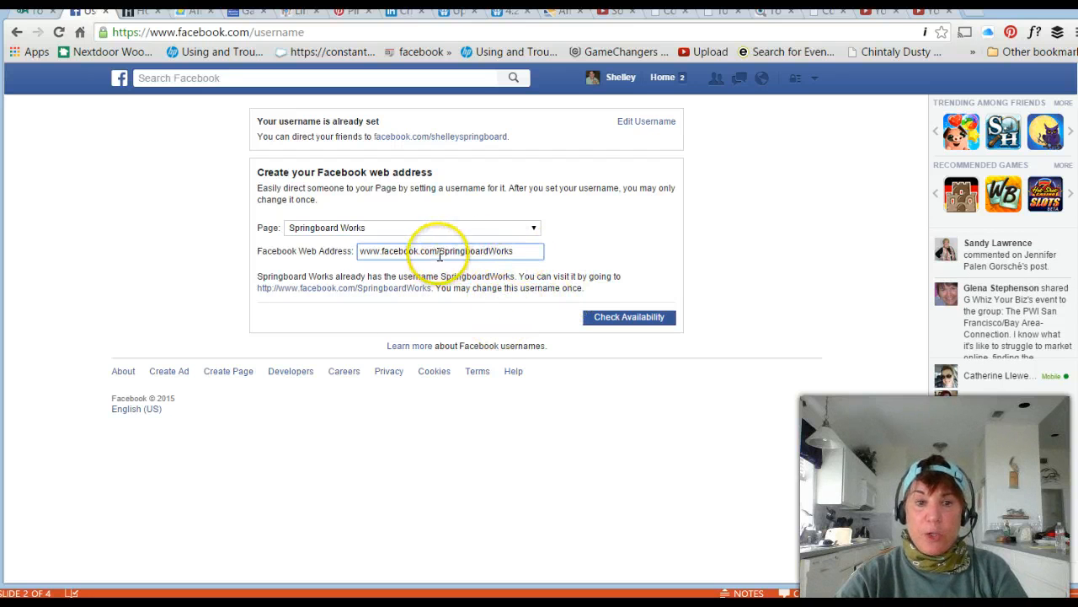
mouse_move(476, 253)
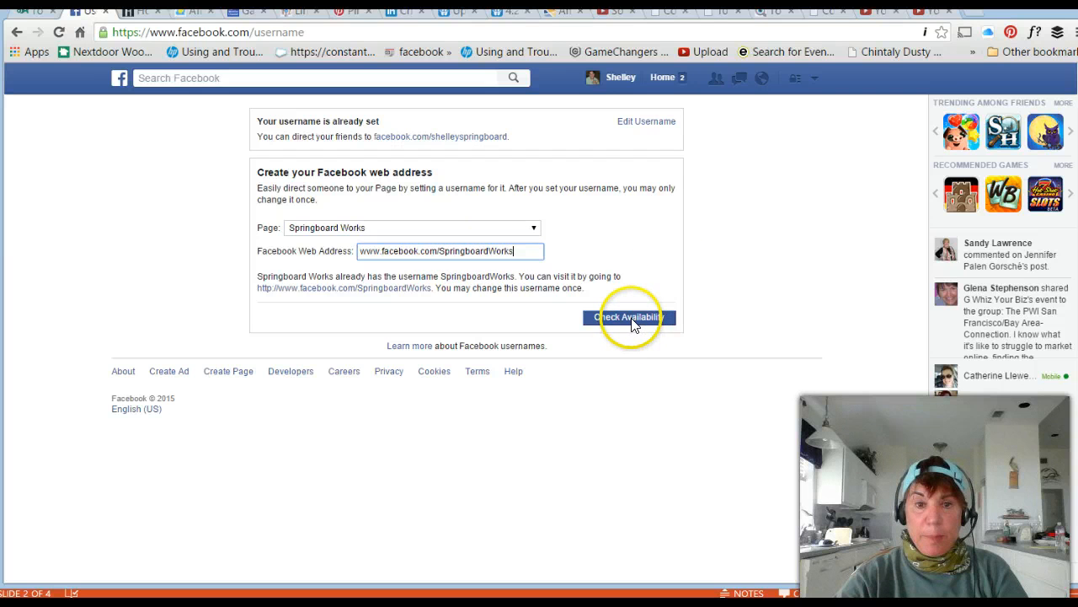
mouse_move(665, 379)
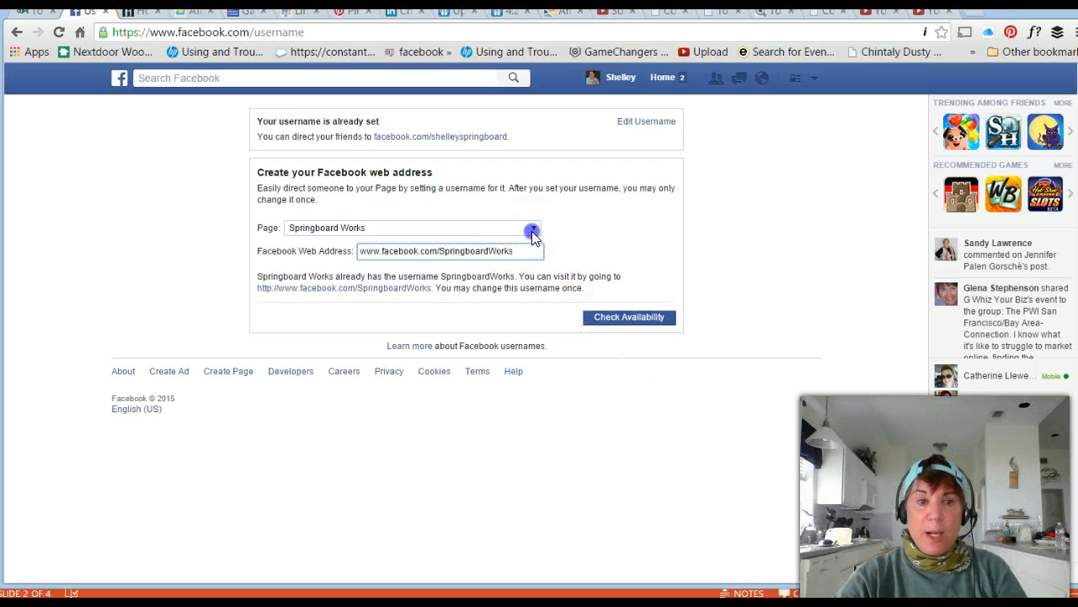
- Choose Test Chemical Company, enter testchemicalcompany, and confirm the address is available
left_click(531, 227)
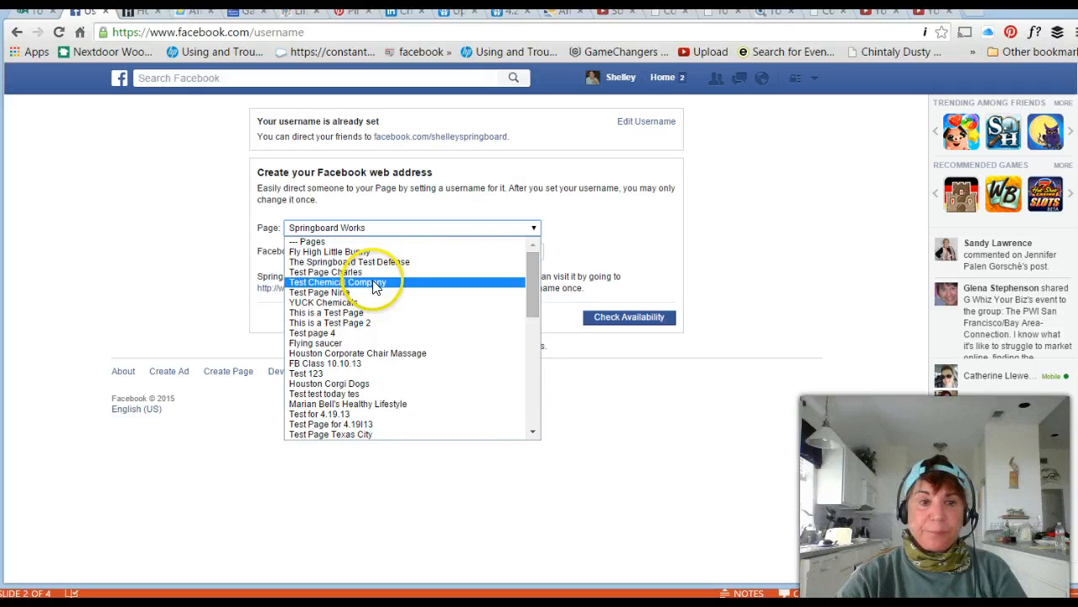
left_click(365, 281)
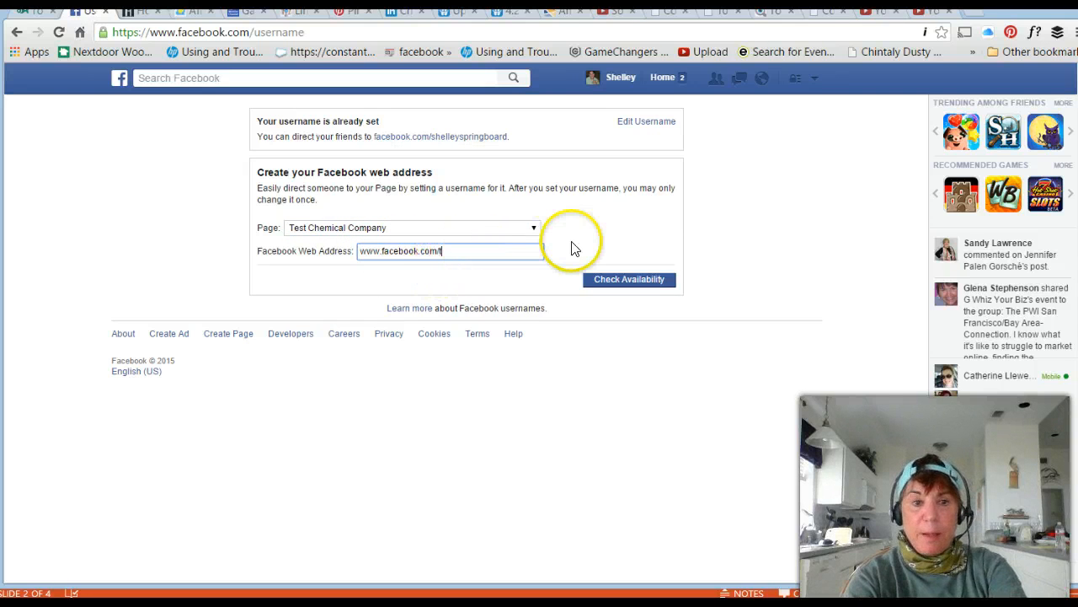
type("testchemicalcompany")
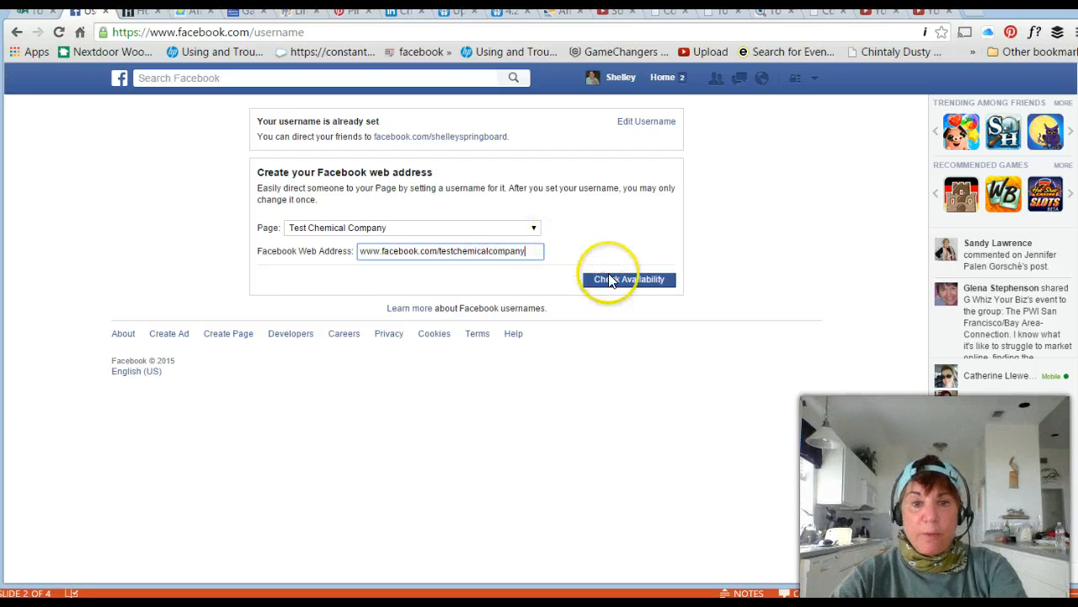
left_click(630, 278)
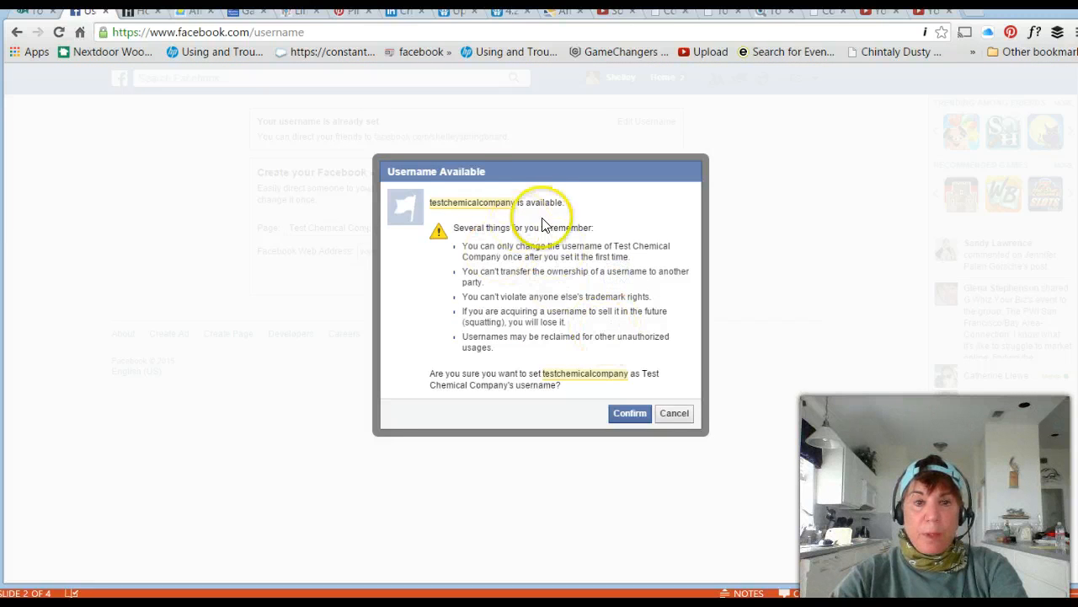
mouse_move(563, 244)
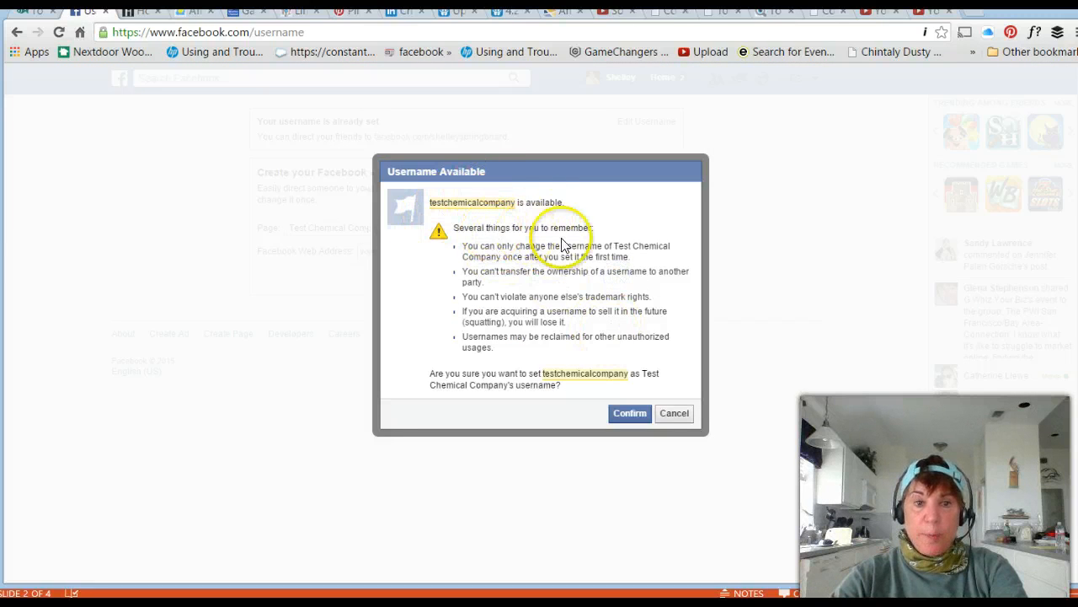
mouse_move(661, 285)
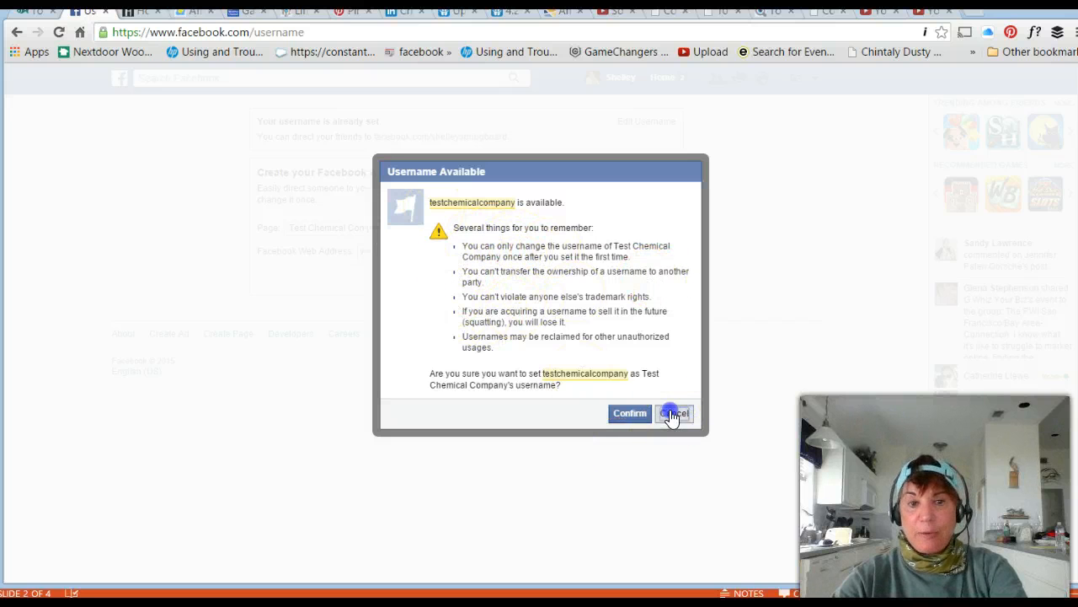
- Cancel the Username Available dialog, leaving testchemicalcompany unconfirmed
left_click(675, 413)
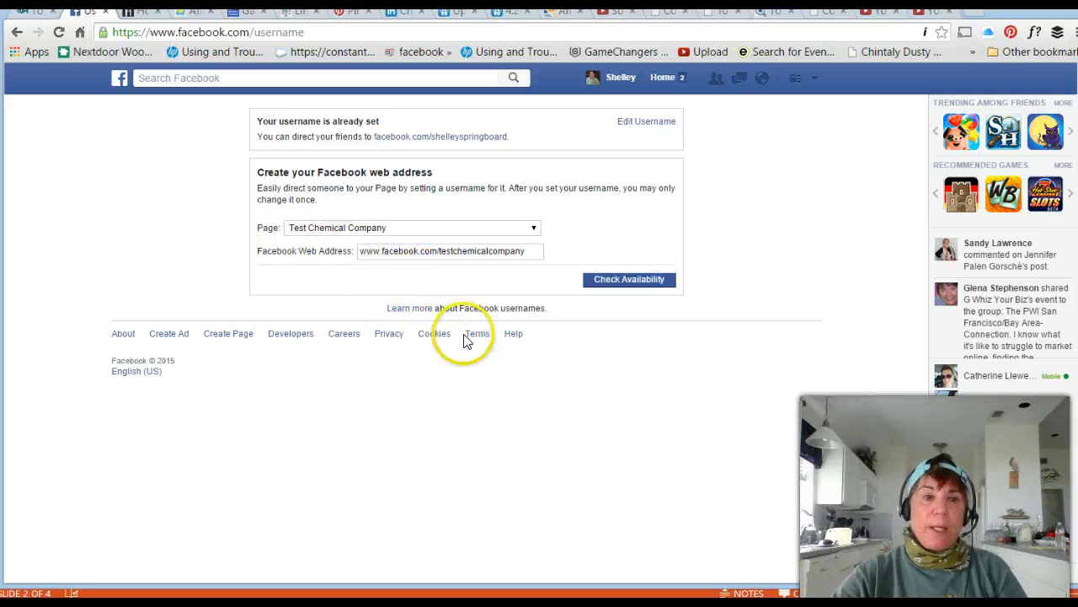